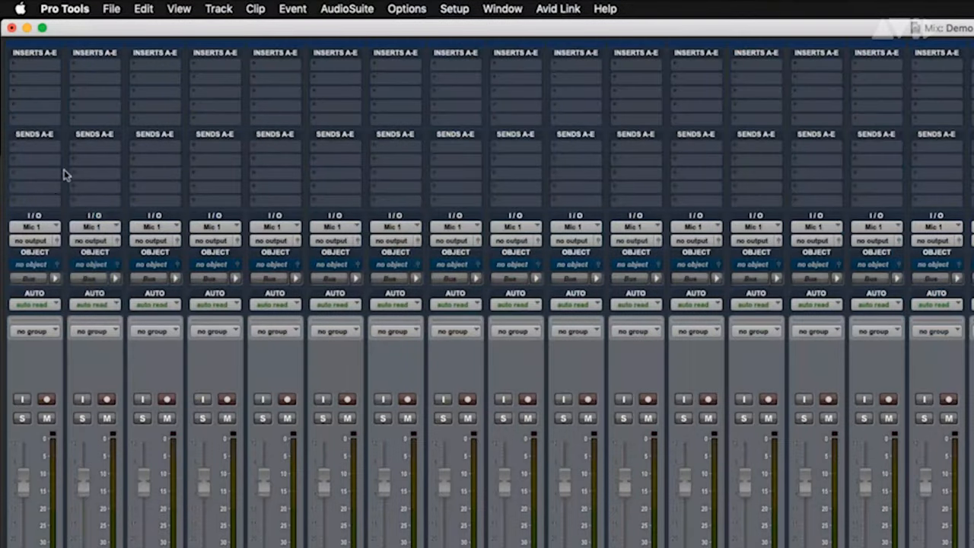
# Step: Show the mixer below the tracks and play back the Lydia Ld_05 vocal briefly
pyautogui.click(33, 240)
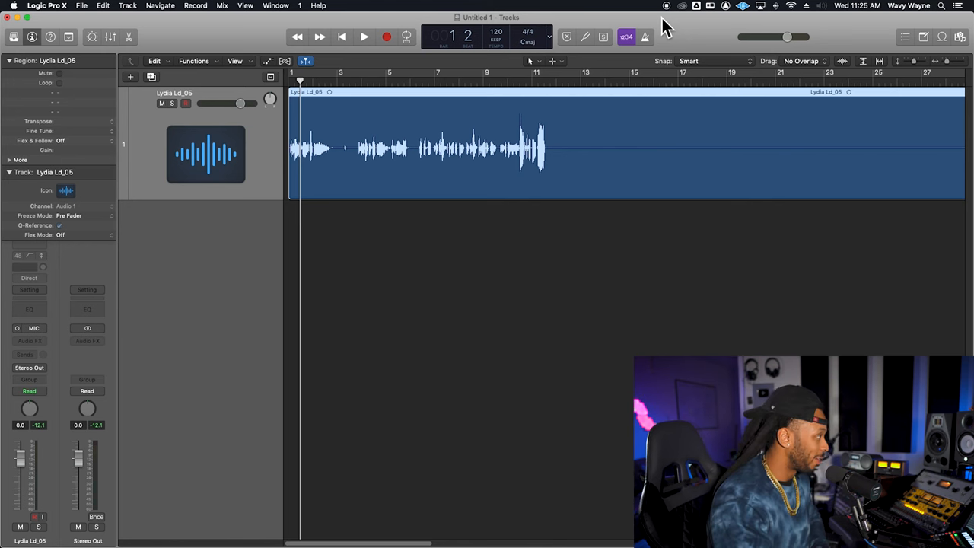
pyautogui.moveTo(342, 183)
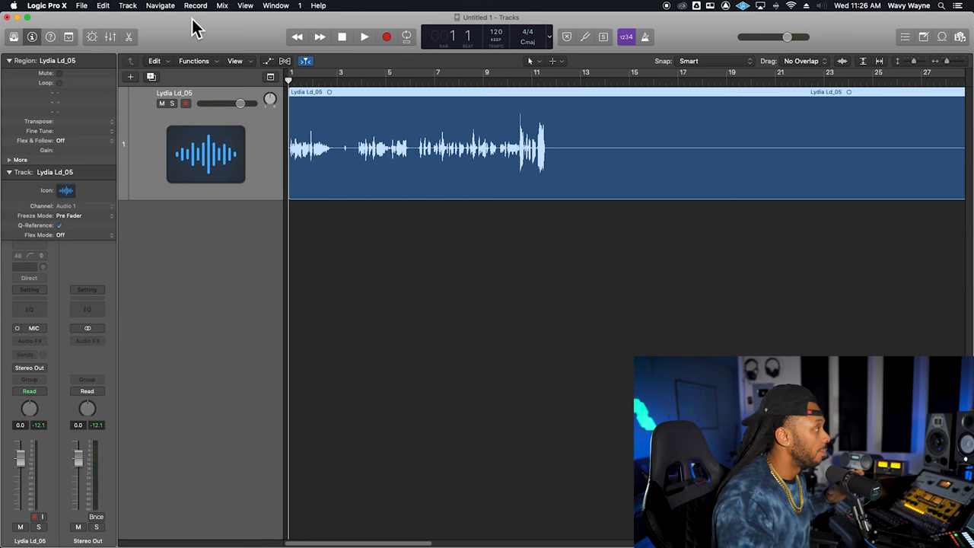
pyautogui.click(110, 37)
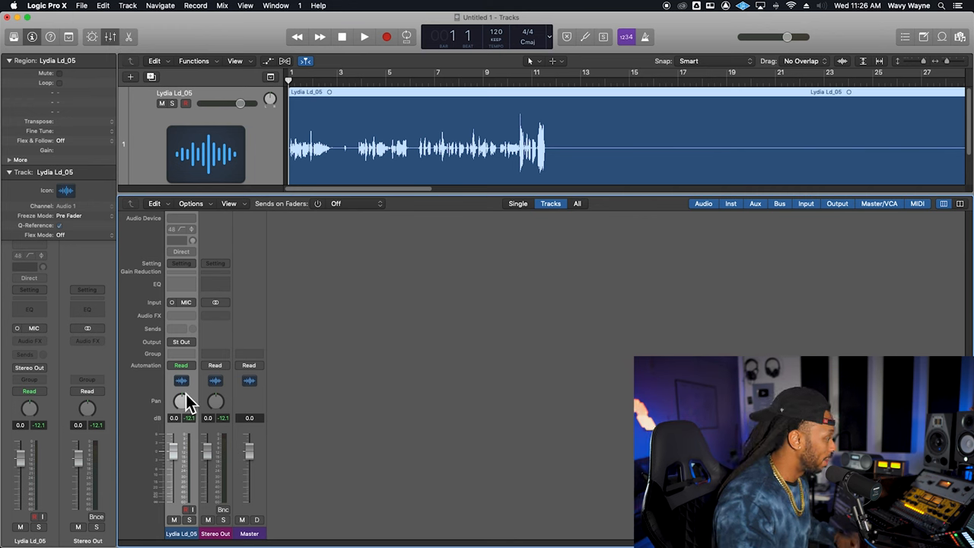
pyautogui.moveTo(220, 390)
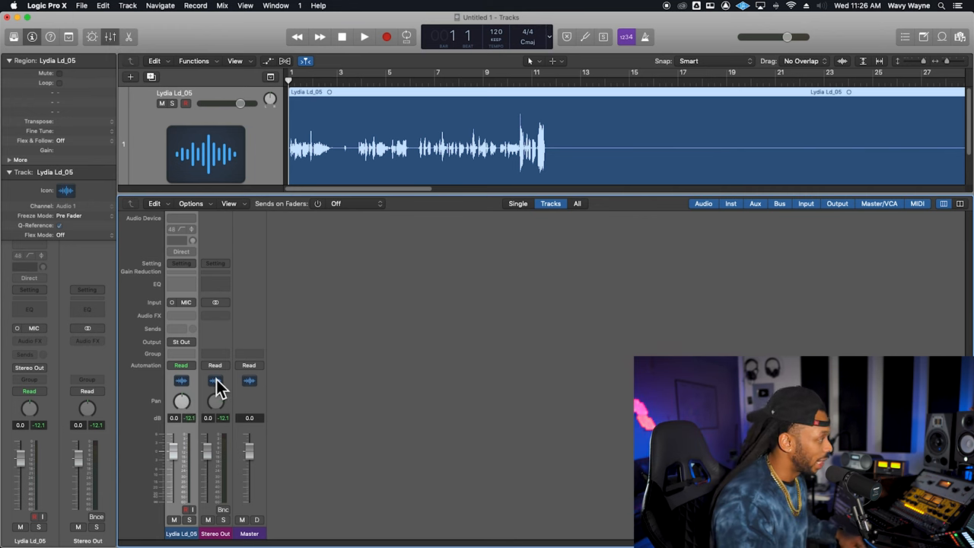
pyautogui.click(363, 36)
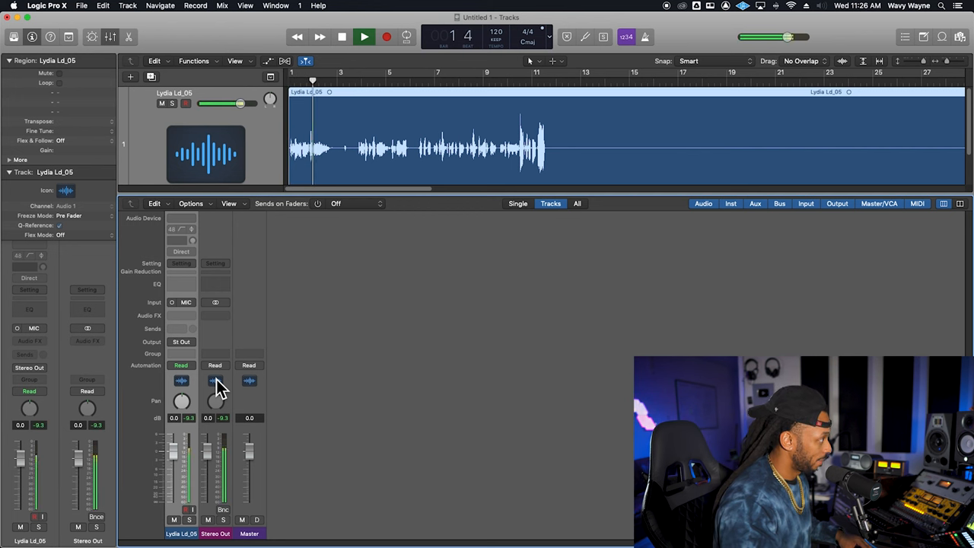
pyautogui.click(364, 37)
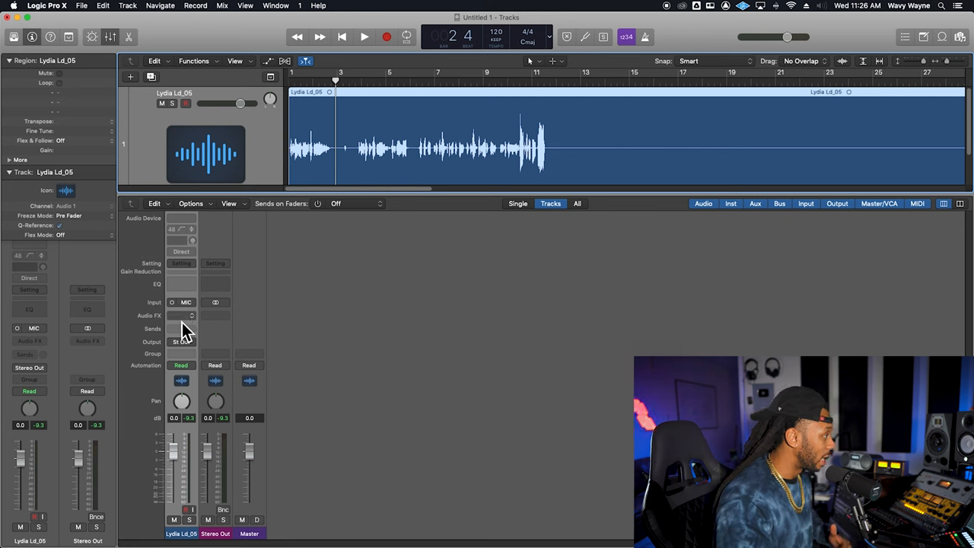
# Step: Insert a Dynamics > Compressor plug-in on the Lydia Ld_05 Audio FX slot
pyautogui.click(181, 315)
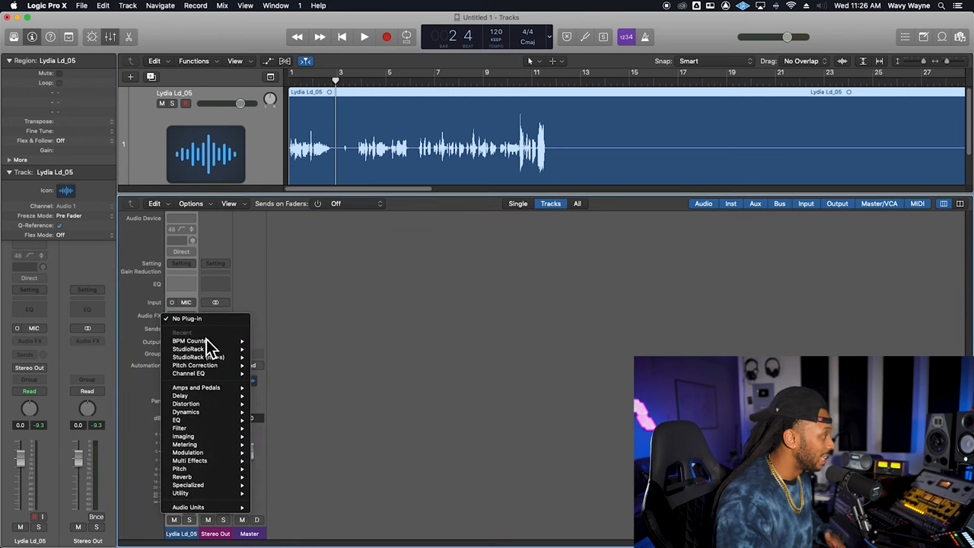
pyautogui.moveTo(186, 412)
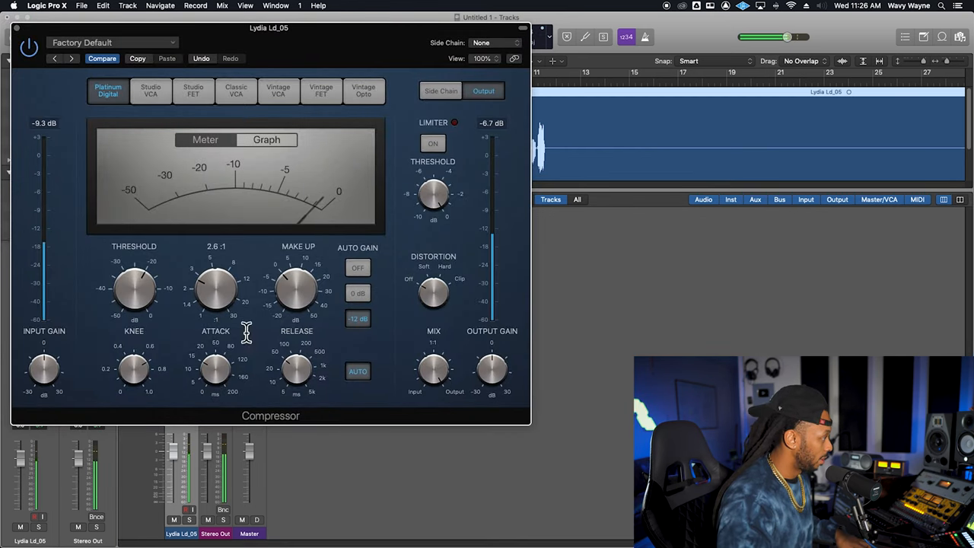
pyautogui.moveTo(134, 288); pyautogui.dragTo(134, 301)
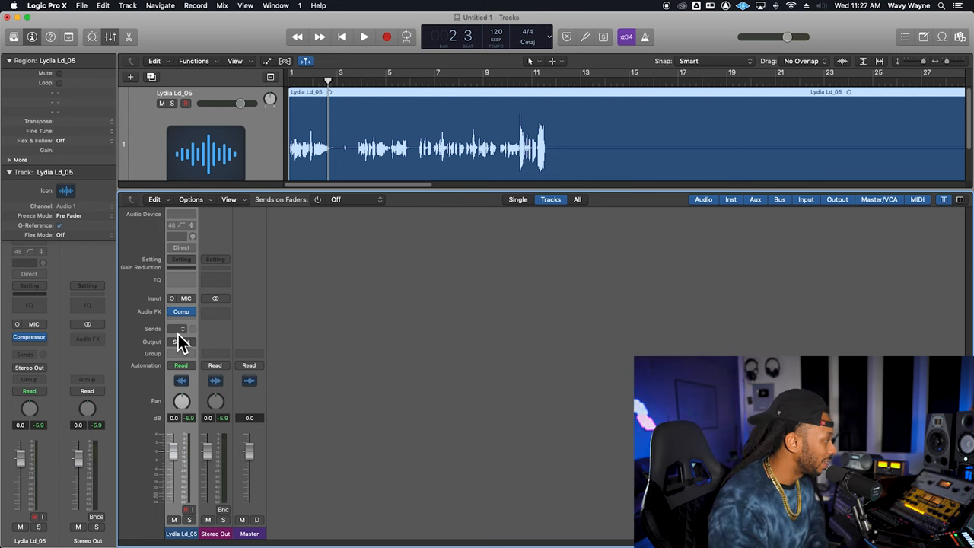
# Step: Route a Lydia Ld_05 send to Bus 4 (Reverb), creating the Aux 1 return
pyautogui.click(181, 342)
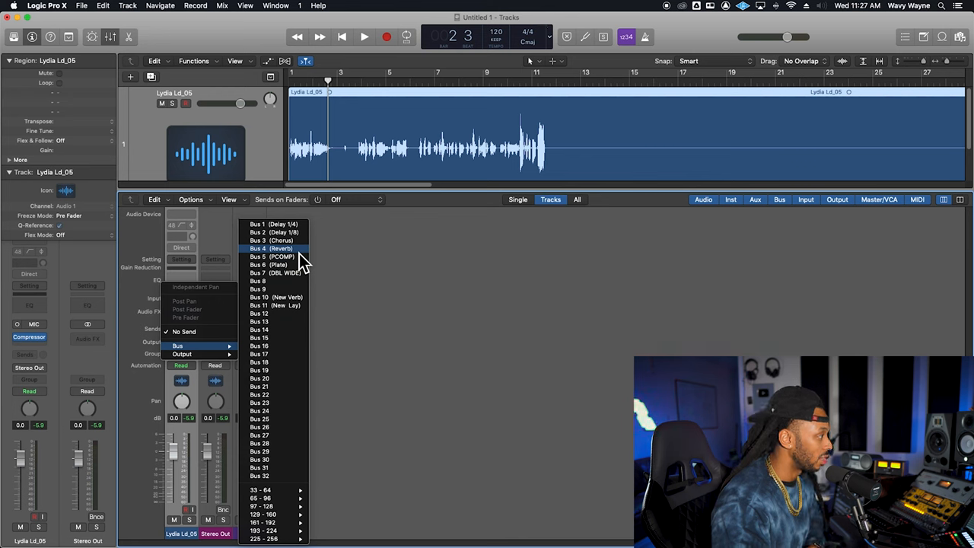
pyautogui.moveTo(270, 259)
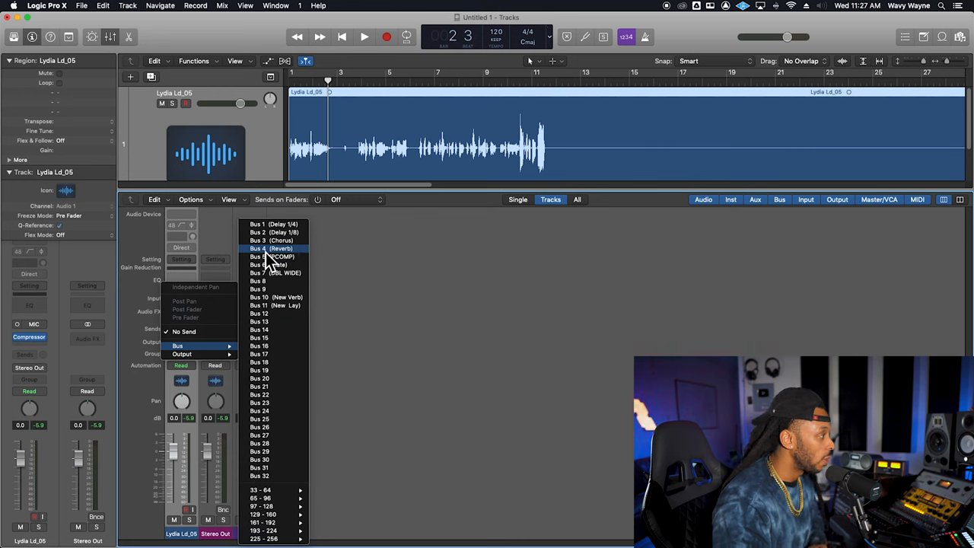
pyautogui.click(270, 248)
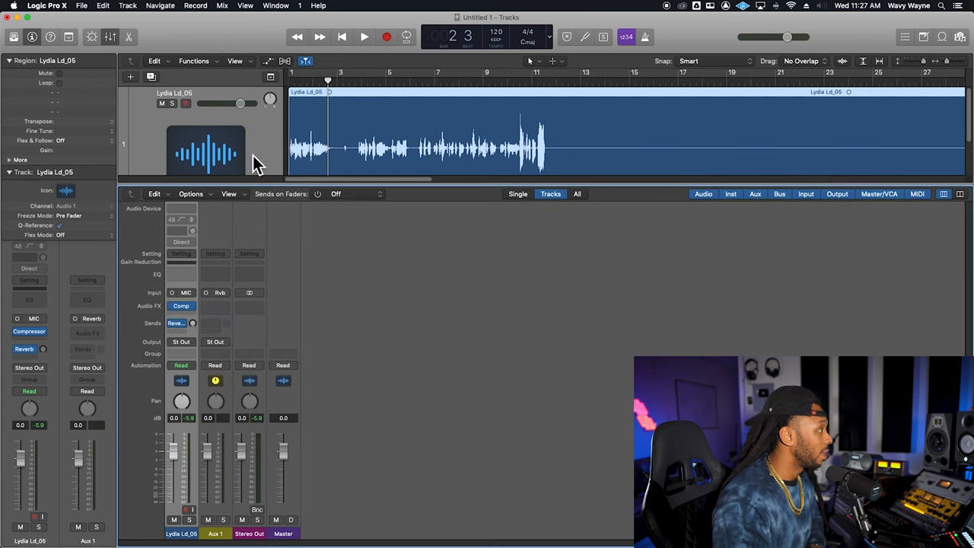
pyautogui.moveTo(261, 43)
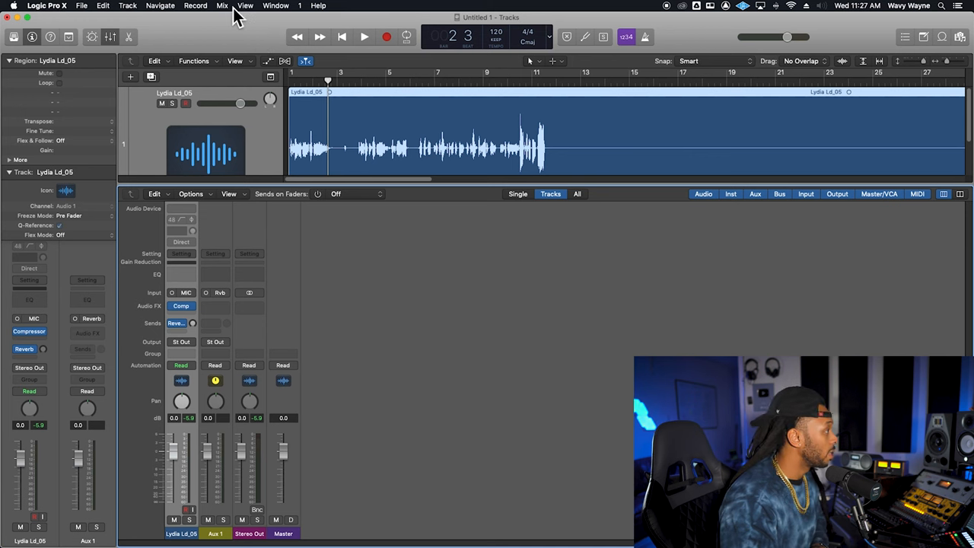
# Step: Review the I/O Labels window's custom bus names, such as Reverb and Plate, then close it
pyautogui.click(222, 5)
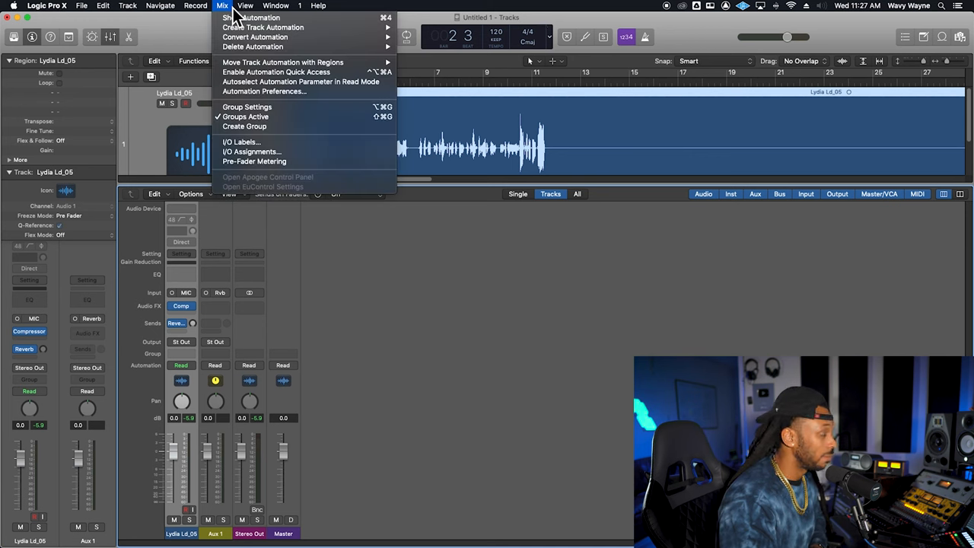
pyautogui.moveTo(289, 142)
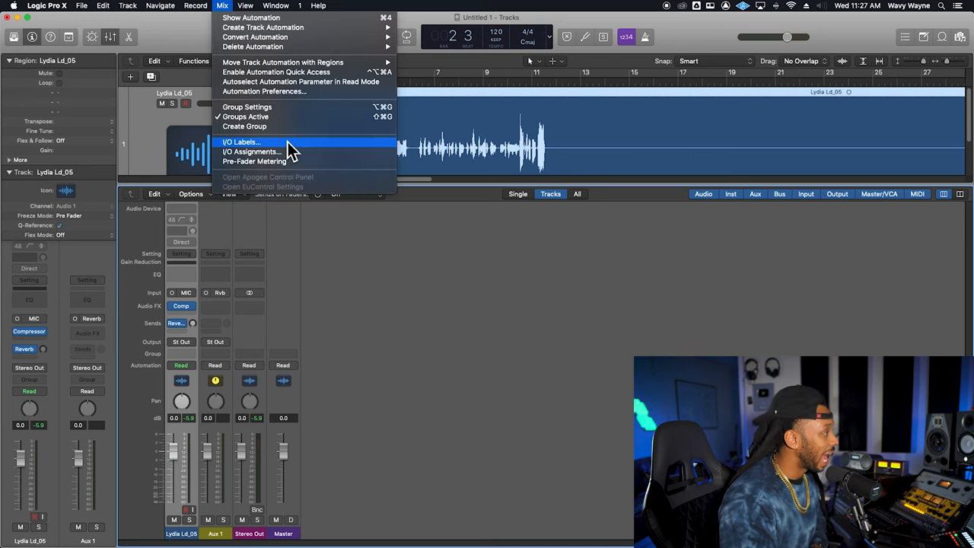
pyautogui.click(242, 142)
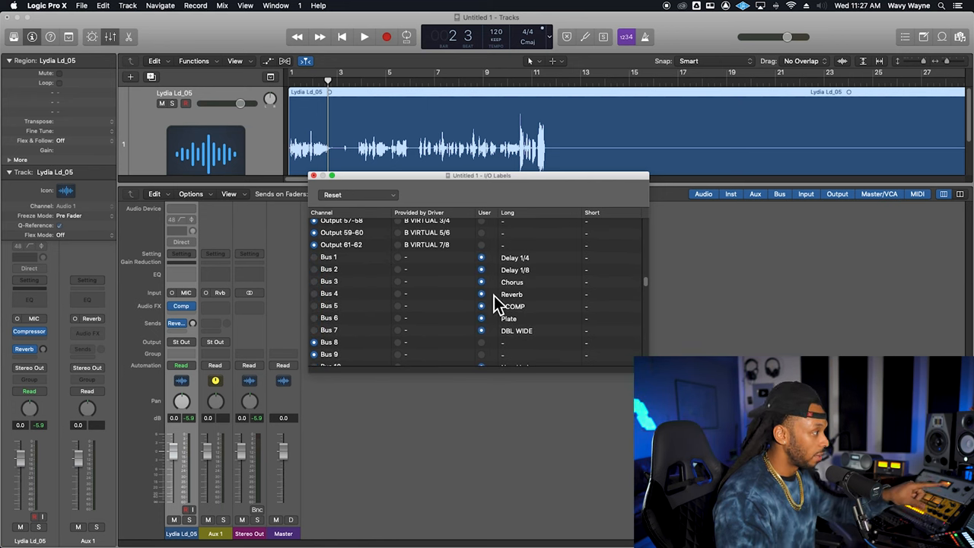
pyautogui.click(313, 175)
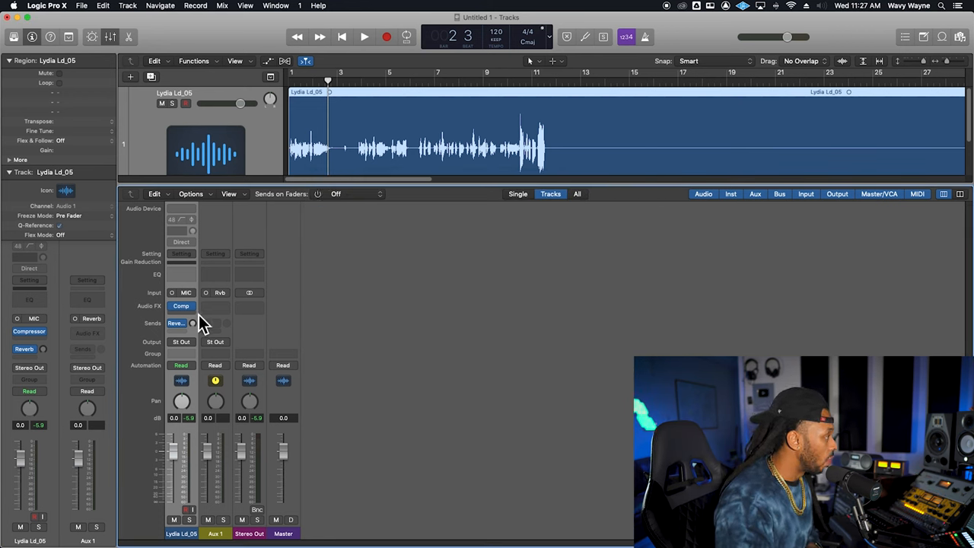
pyautogui.moveTo(183, 346)
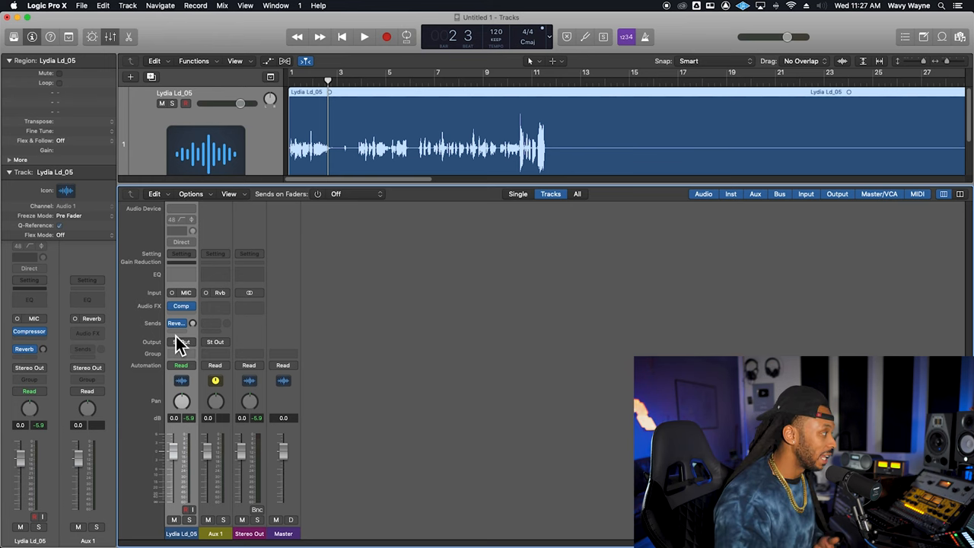
pyautogui.moveTo(173, 338)
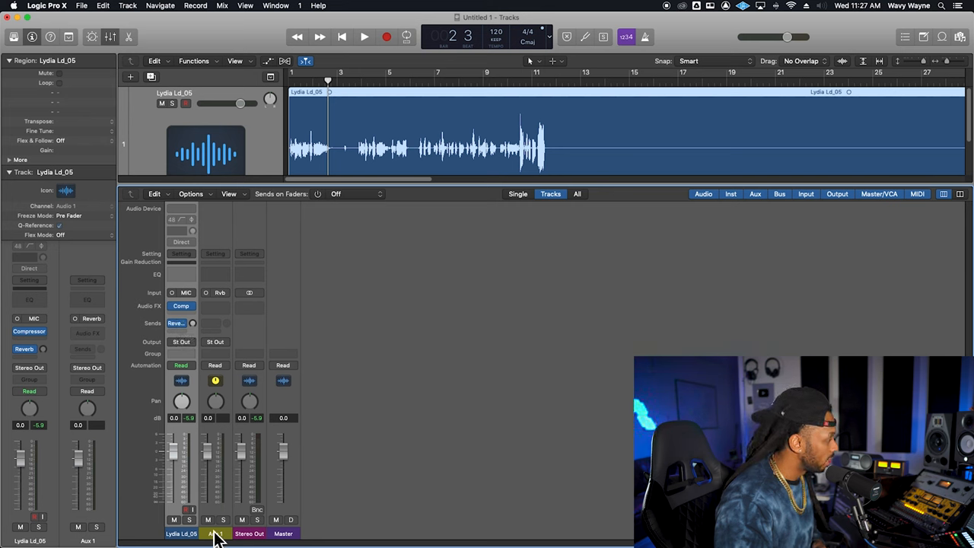
# Step: Rename the Aux 1 channel strip to REVERB
pyautogui.click(216, 533)
pyautogui.write('REVERB')
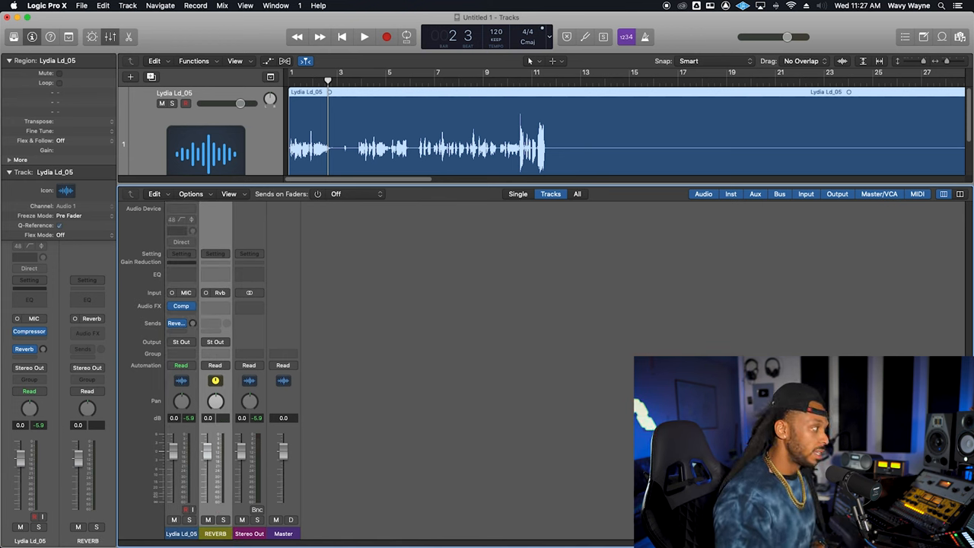
pyautogui.moveTo(464, 455)
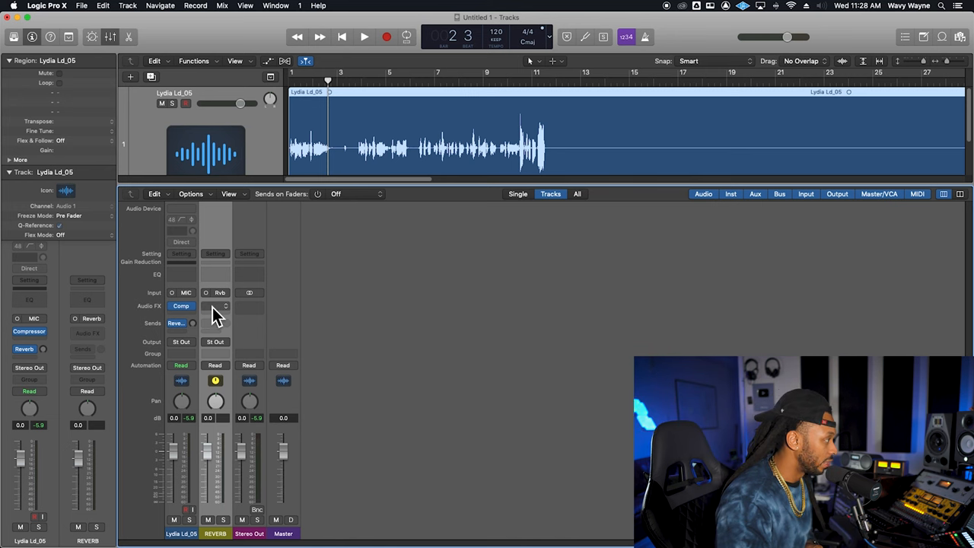
pyautogui.moveTo(216, 315)
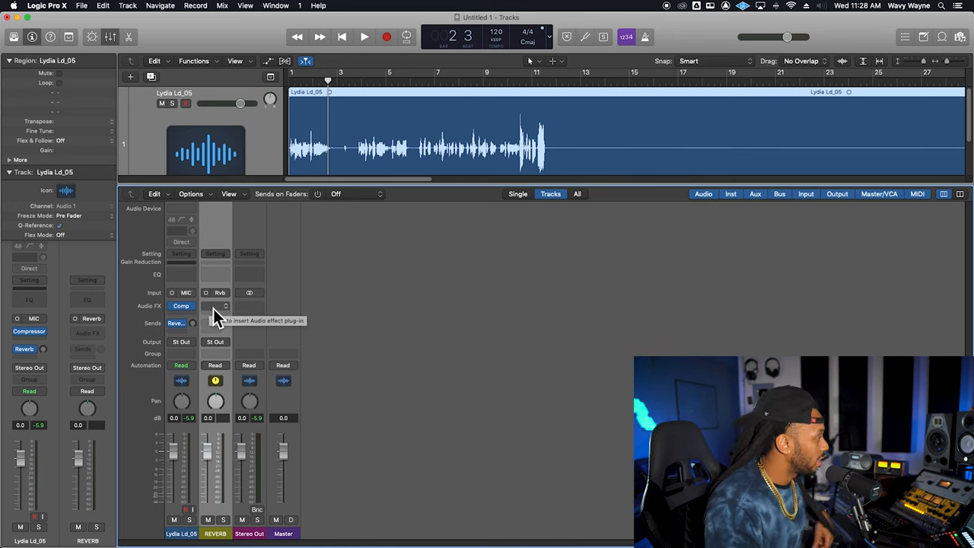
# Step: Insert ChromaVerb in Mono->Stereo mode on the REVERB aux
pyautogui.click(221, 306)
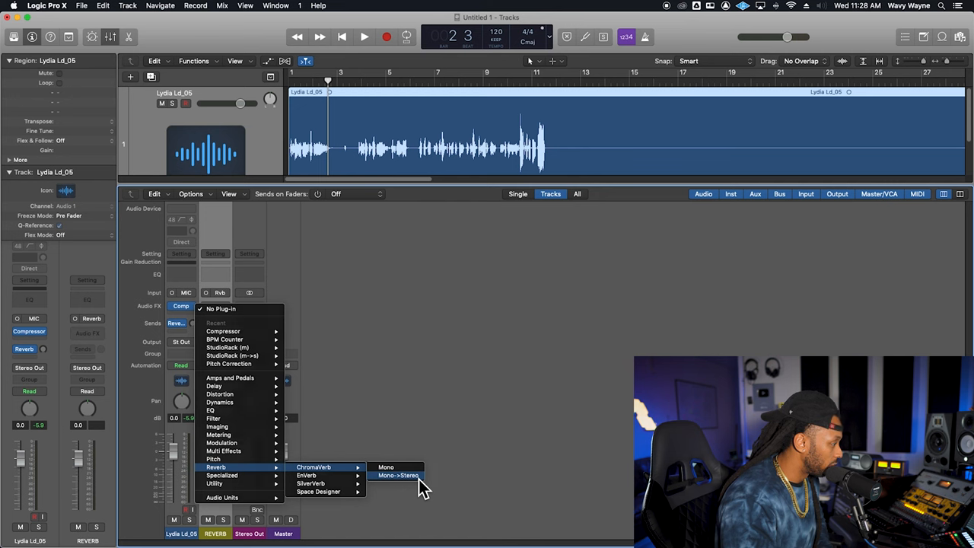
pyautogui.click(397, 475)
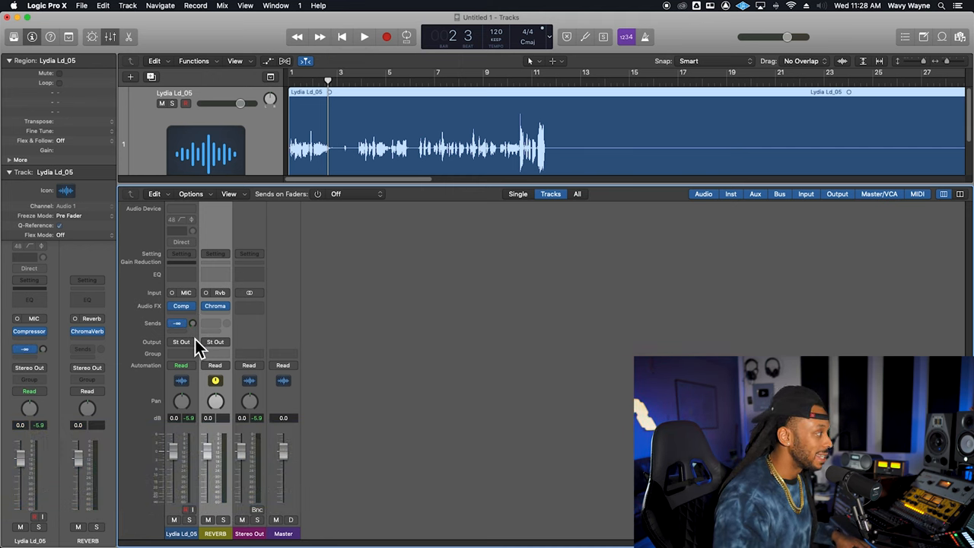
# Step: Raise the Lydia Ld_05 send level to the REVERB aux so the reverb is audible
pyautogui.click(177, 323)
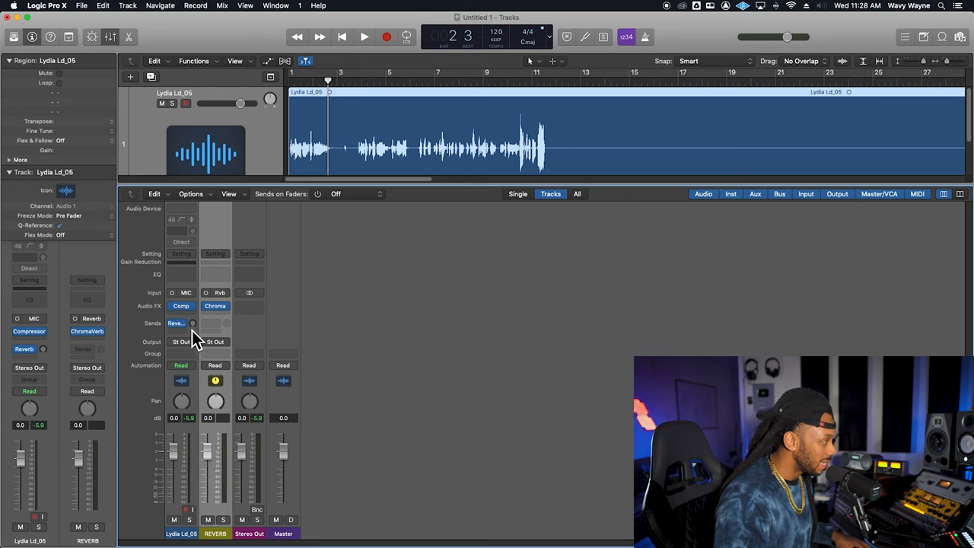
pyautogui.moveTo(178, 322); pyautogui.dragTo(177, 319)
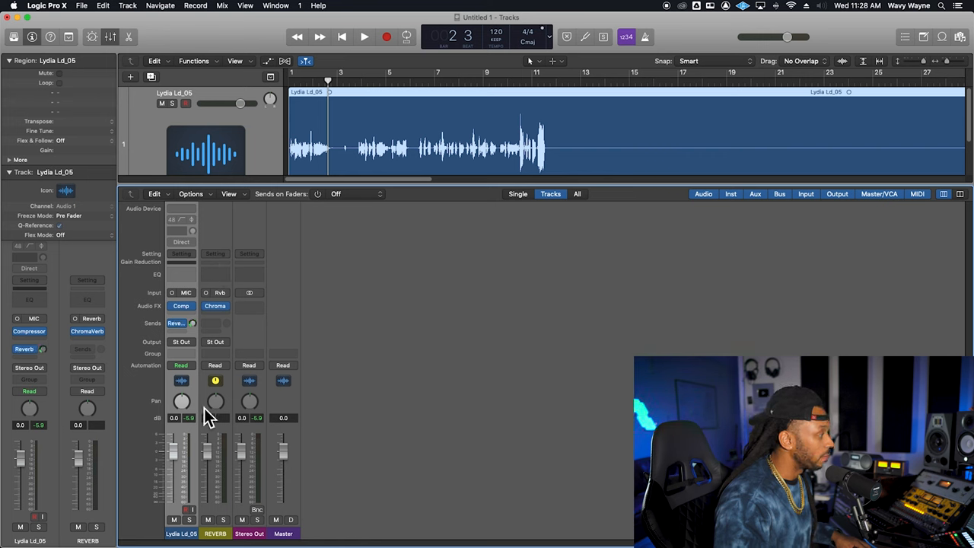
pyautogui.moveTo(235, 308)
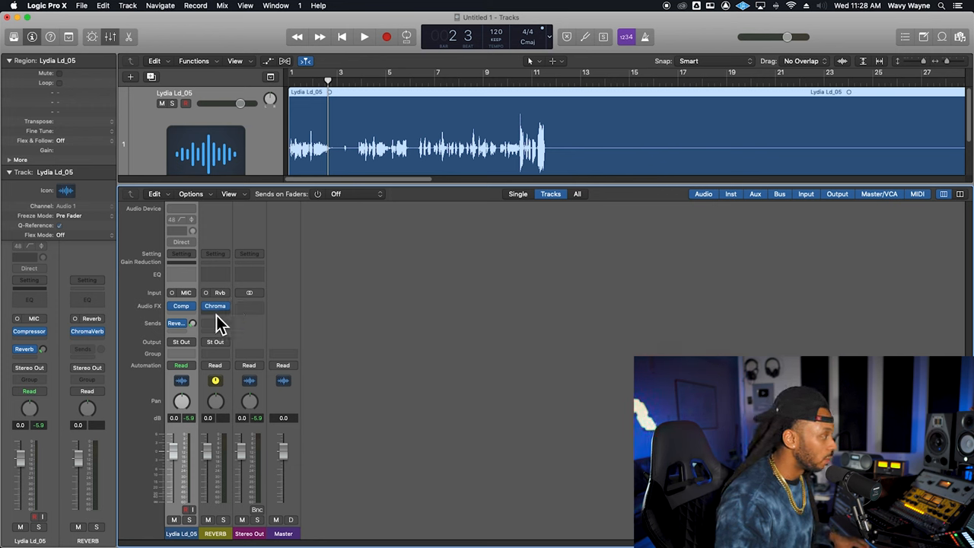
pyautogui.click(364, 35)
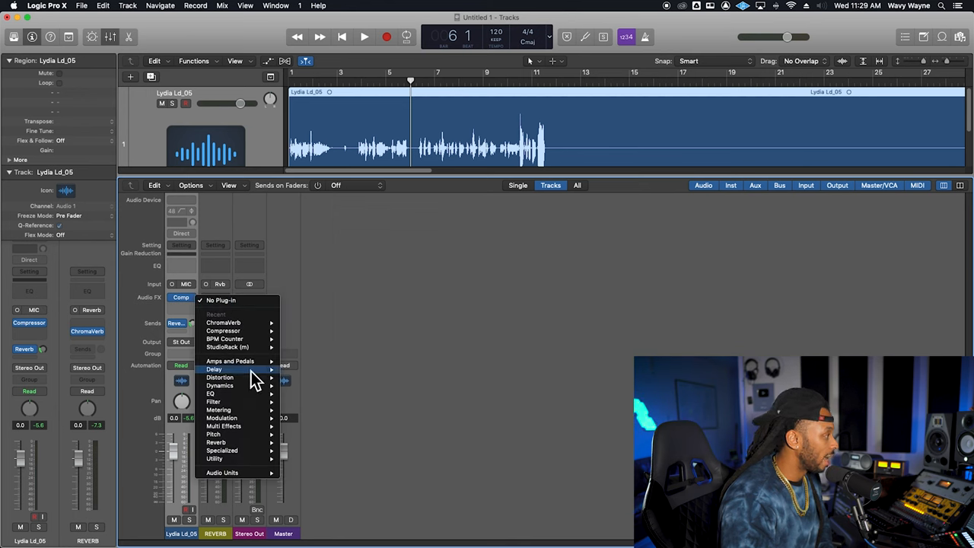
pyautogui.moveTo(210, 394)
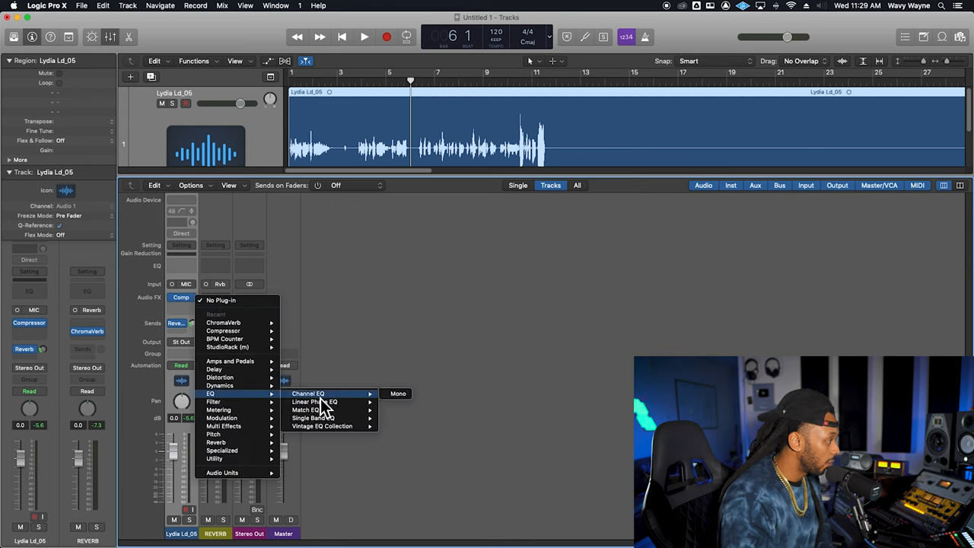
# Step: Add a mono Channel EQ to the REVERB aux, cutting lows below 445 Hz and highs above 3400 Hz
pyautogui.click(308, 394)
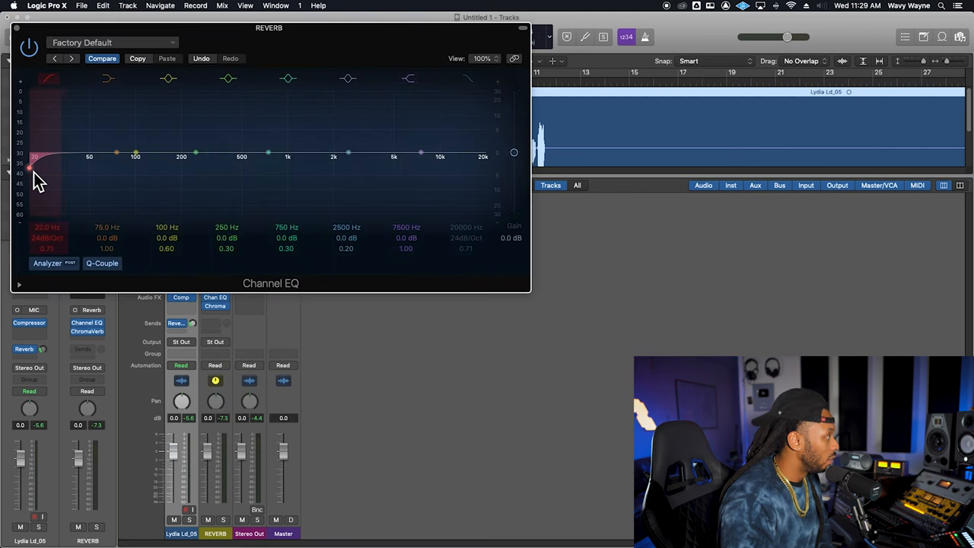
pyautogui.moveTo(34, 167); pyautogui.dragTo(227, 166)
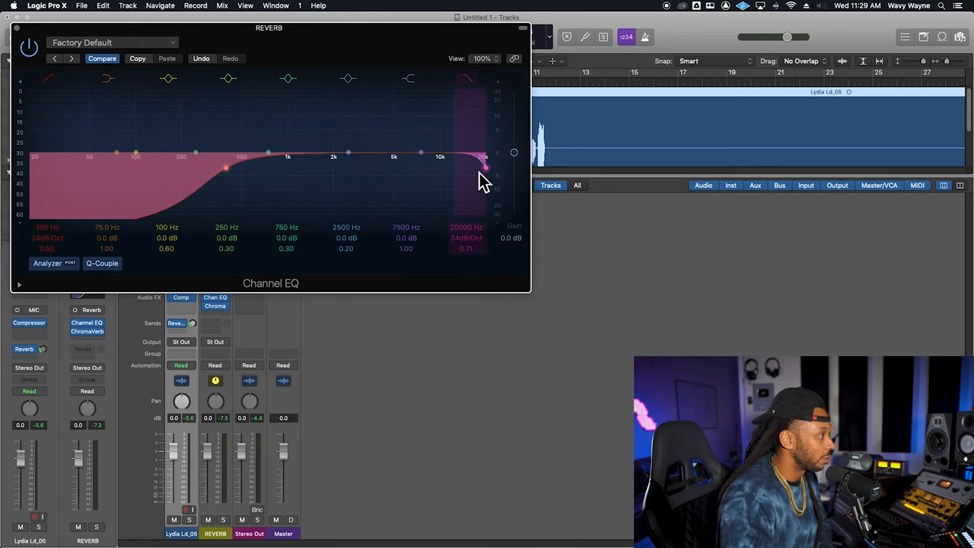
pyautogui.moveTo(486, 167); pyautogui.dragTo(456, 174)
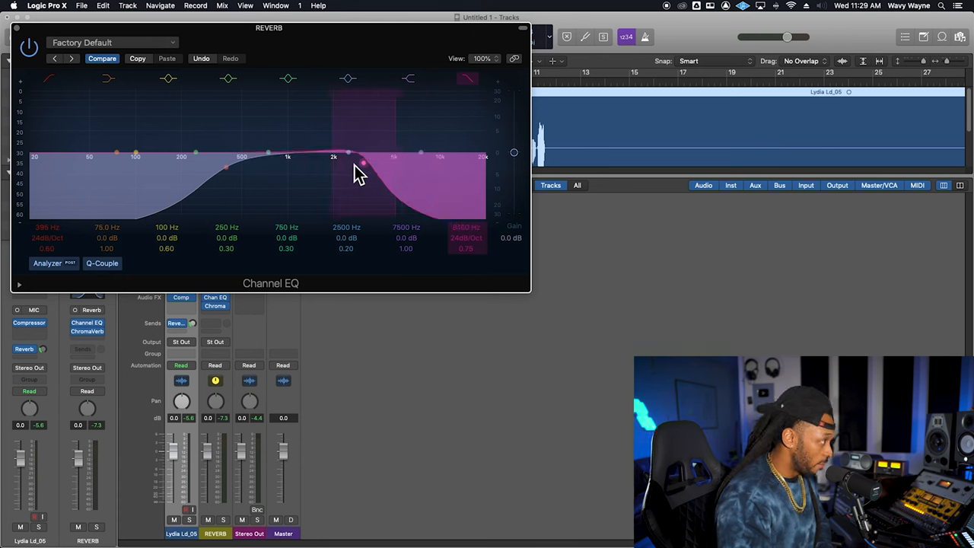
pyautogui.moveTo(362, 166); pyautogui.dragTo(232, 181)
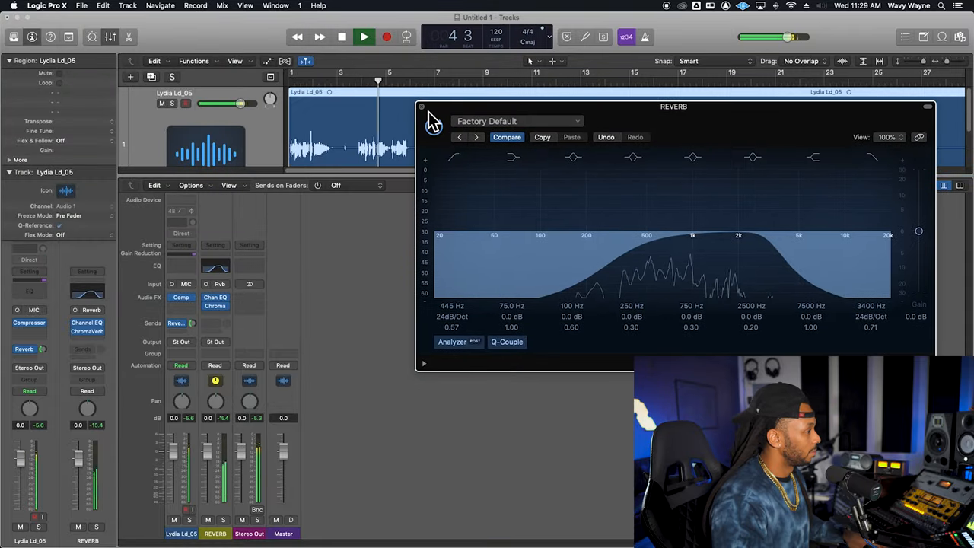
pyautogui.click(421, 107)
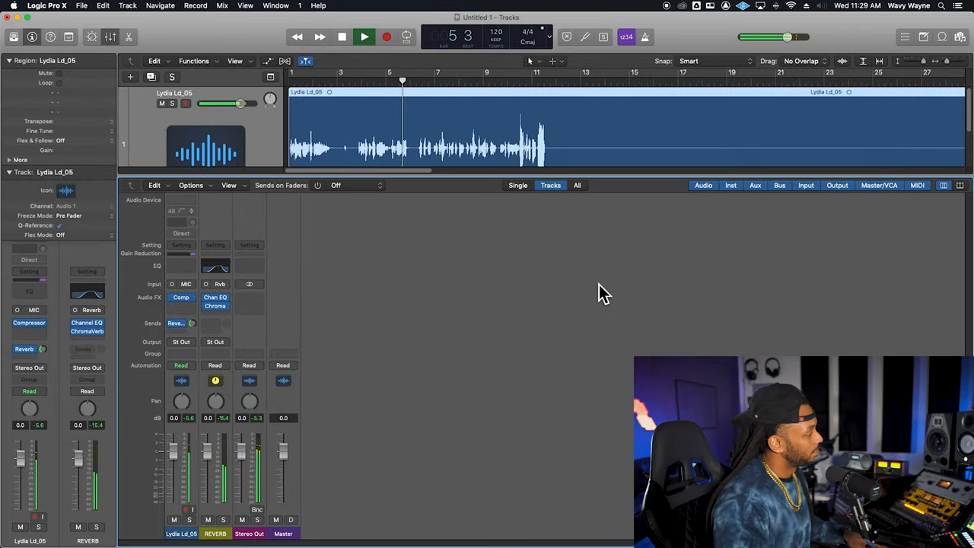